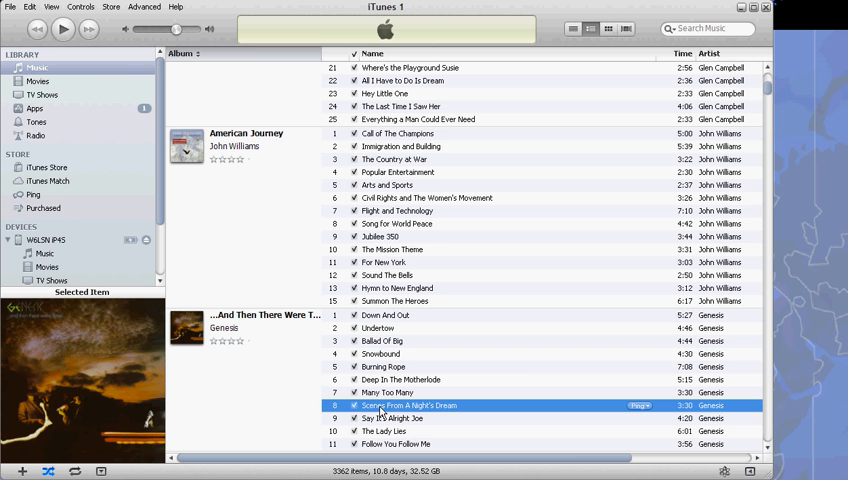
# Give 'Scenes From A Night's Dream' a custom start time of 0:58 and a stop time just past one minute
pyautogui.rightClick(408, 404)
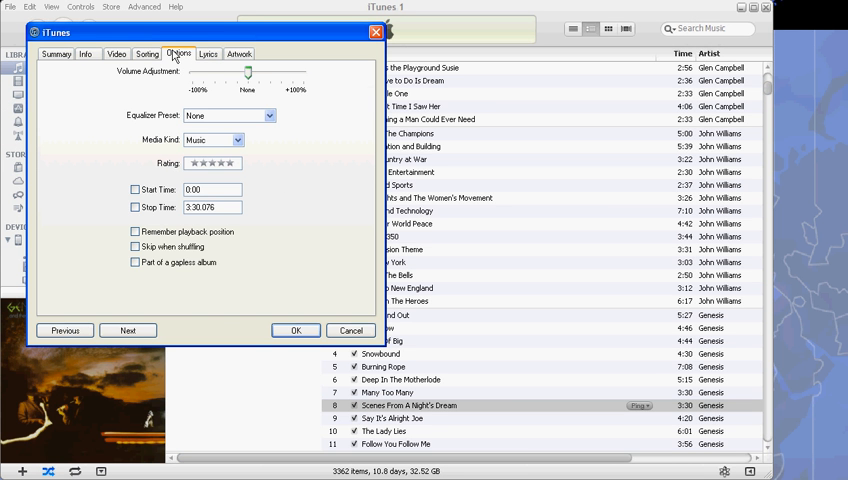
pyautogui.click(136, 190)
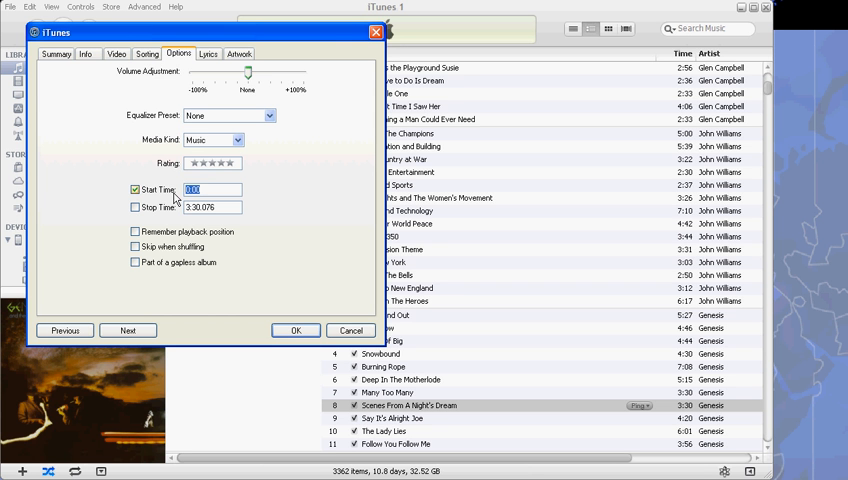
pyautogui.write(':58')
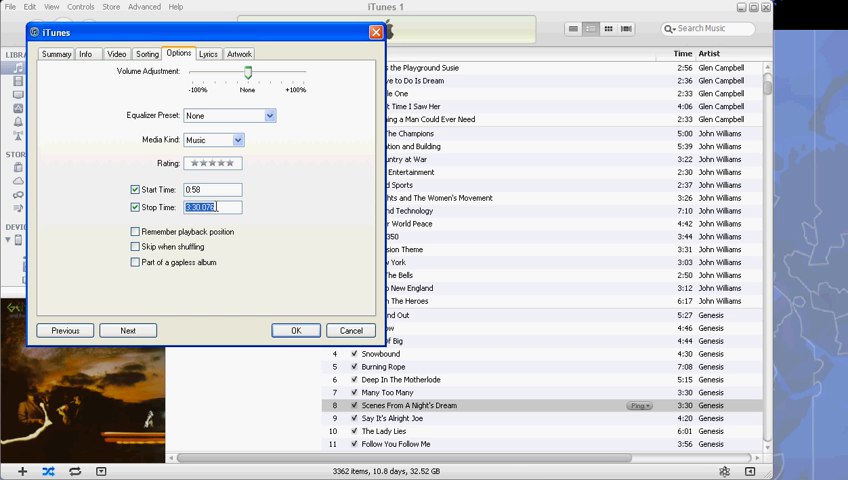
pyautogui.write('1:2')
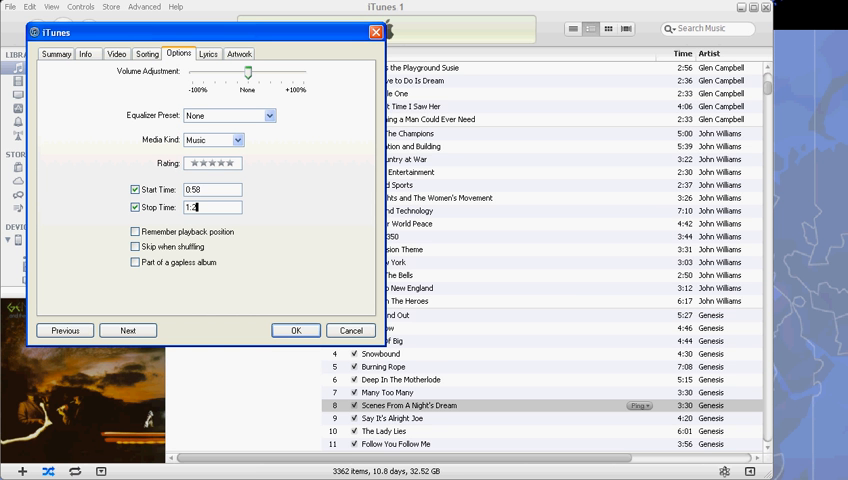
pyautogui.write('1:2')
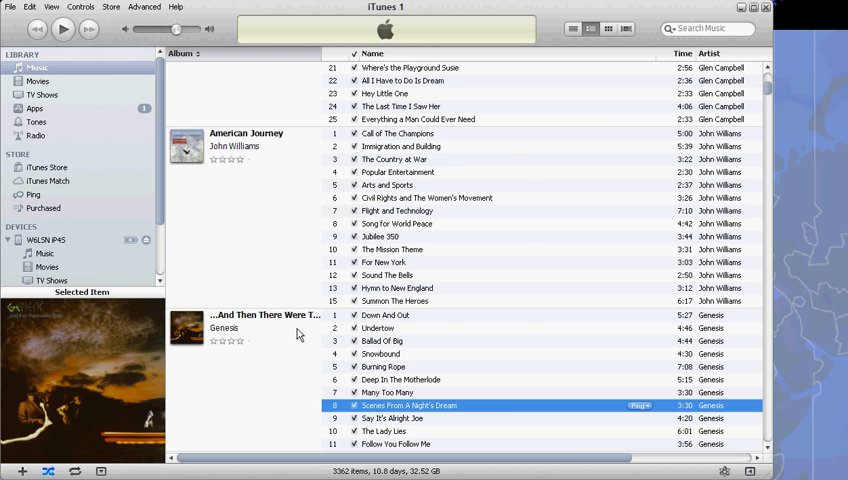
# Bring up the iTunes General Preferences window
pyautogui.rightClick(408, 404)
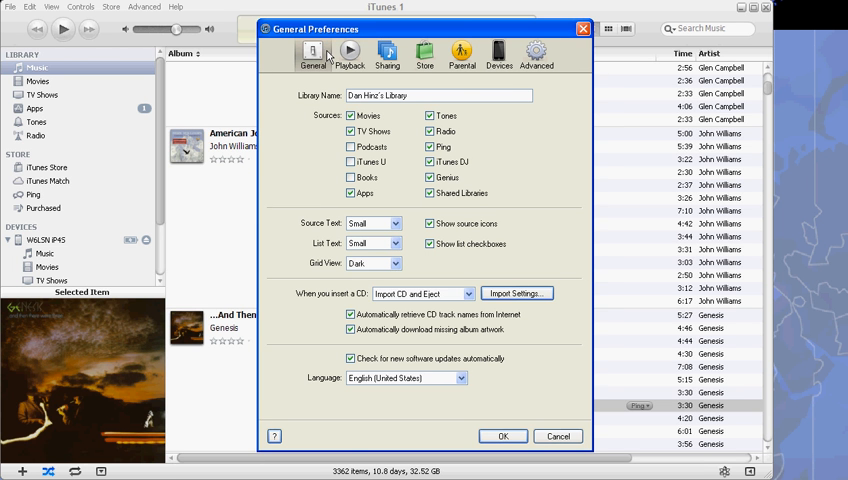
# Set Import Settings to use the AAC Encoder and close the preferences keeping the change
pyautogui.click(350, 328)
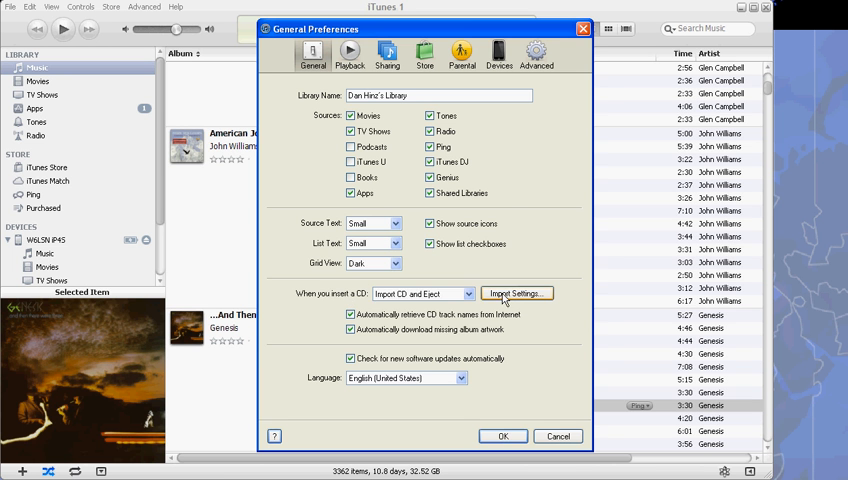
pyautogui.click(516, 292)
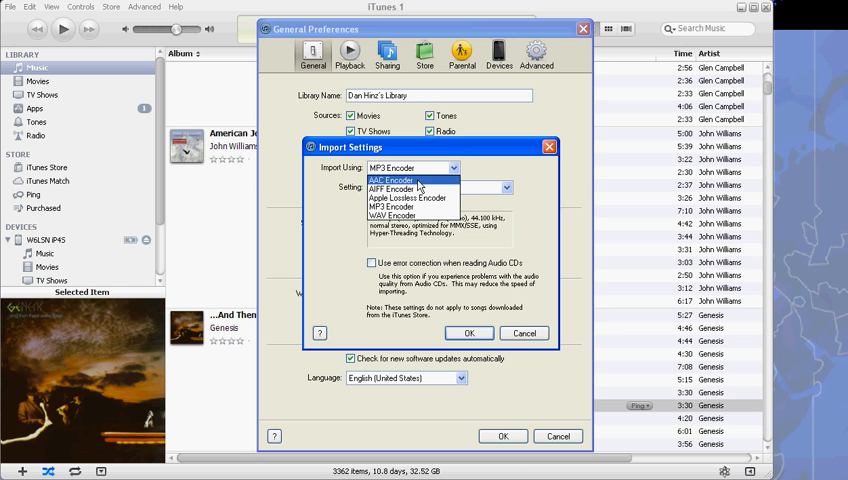
pyautogui.click(388, 180)
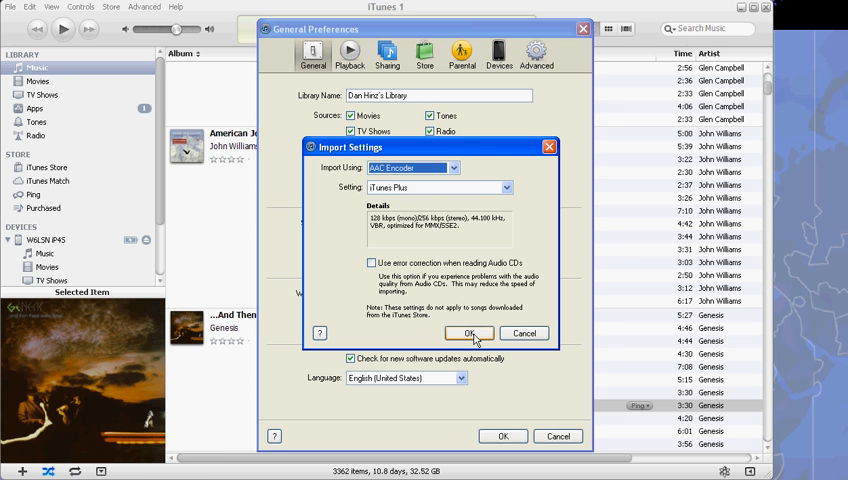
pyautogui.click(472, 332)
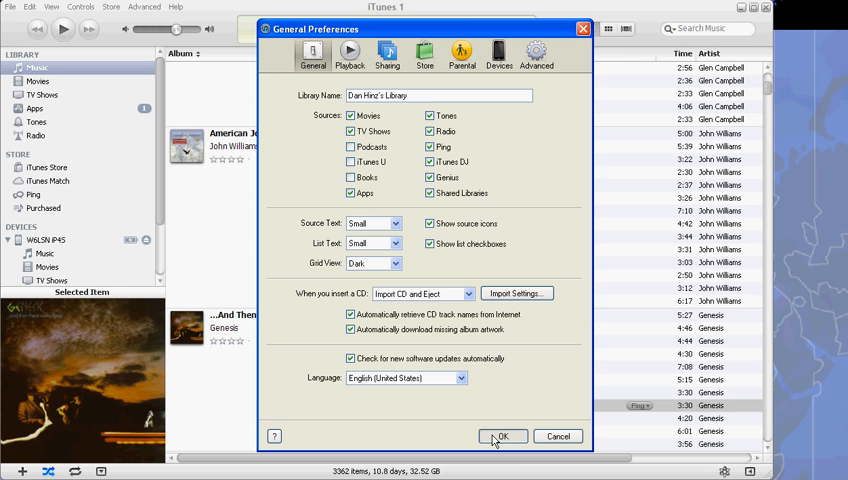
pyautogui.click(502, 436)
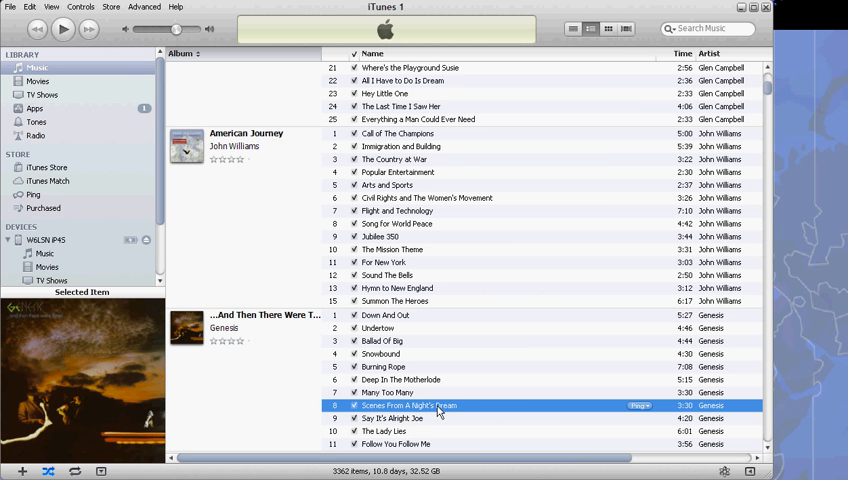
# Create an AAC version of the trimmed track, adding a short copy to the library
pyautogui.rightClick(408, 404)
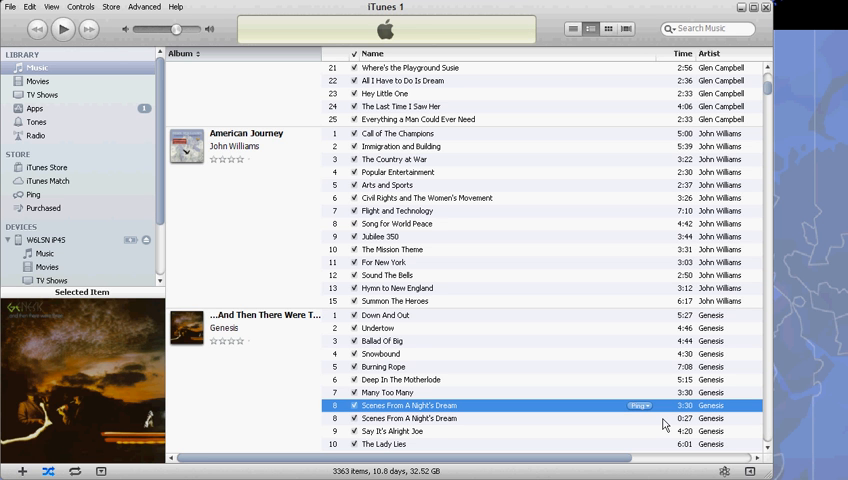
pyautogui.moveTo(442, 428)
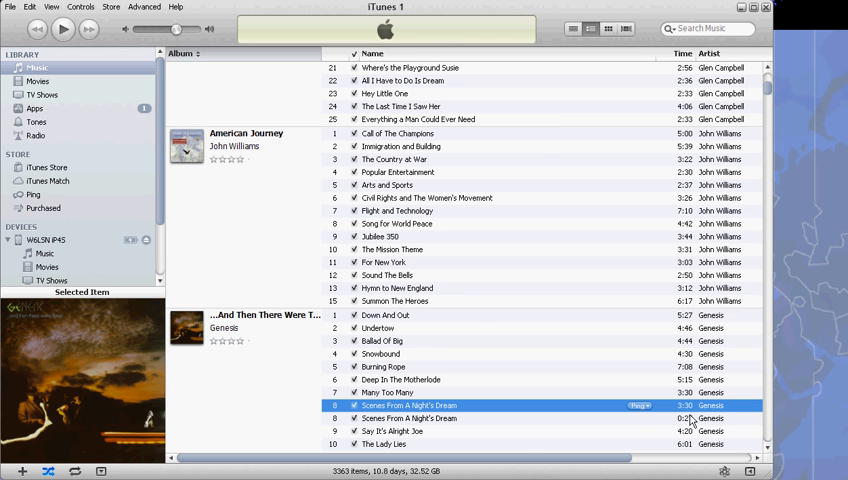
# Turn off the original track's custom start and stop times so it plays in full
pyautogui.rightClick(410, 404)
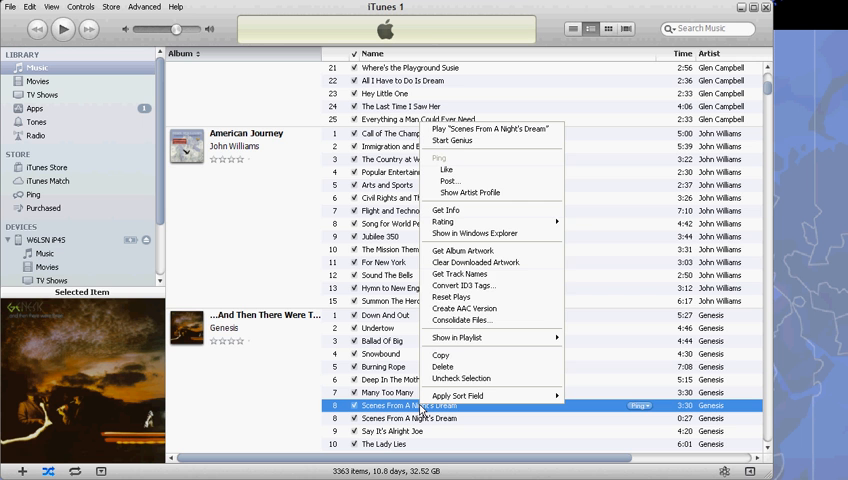
pyautogui.moveTo(446, 210)
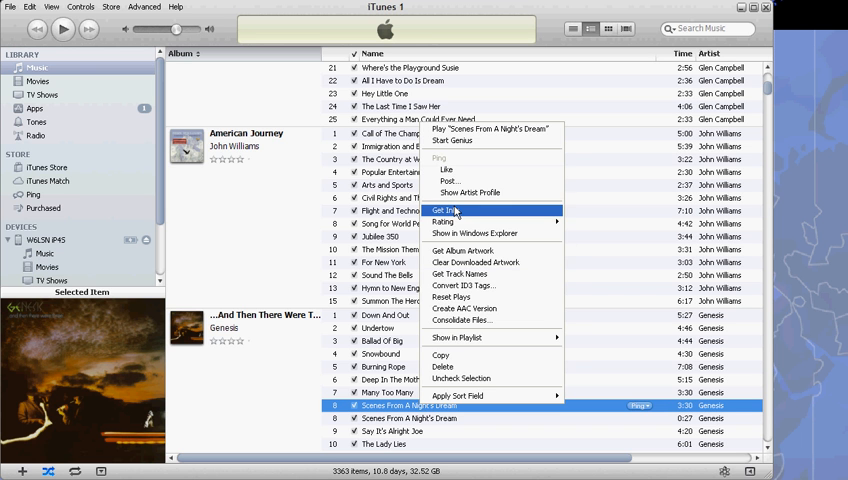
pyautogui.click(446, 210)
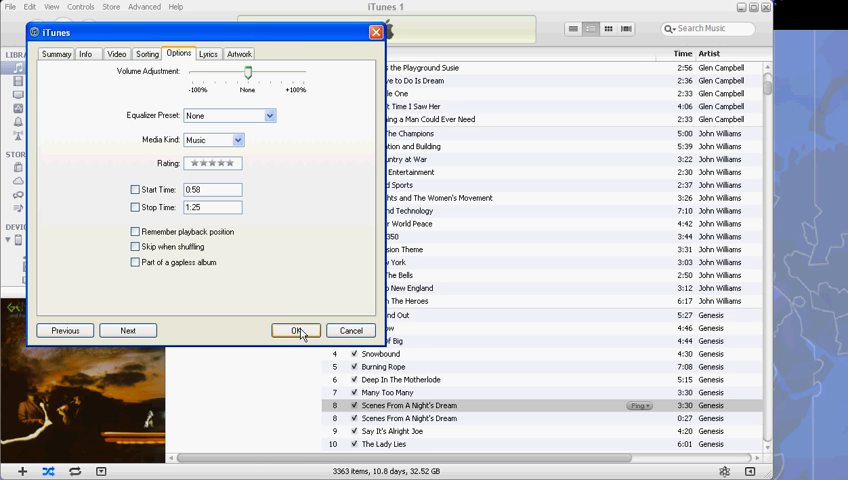
pyautogui.click(294, 330)
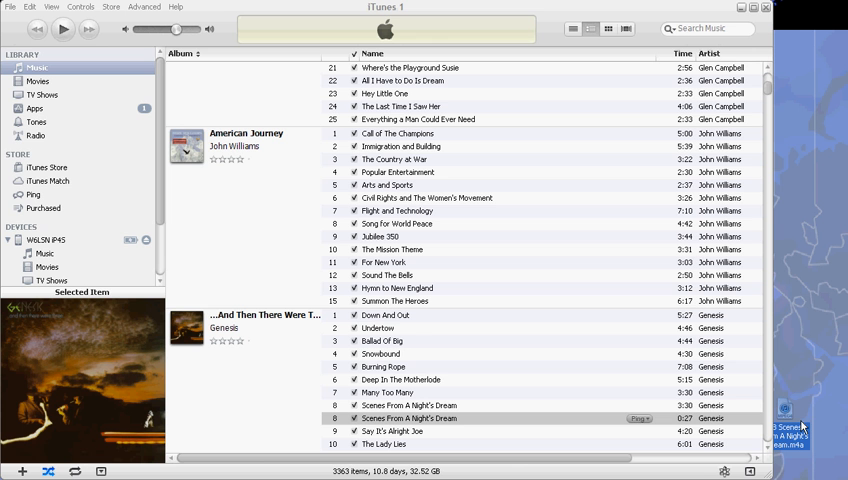
pyautogui.moveTo(616, 434)
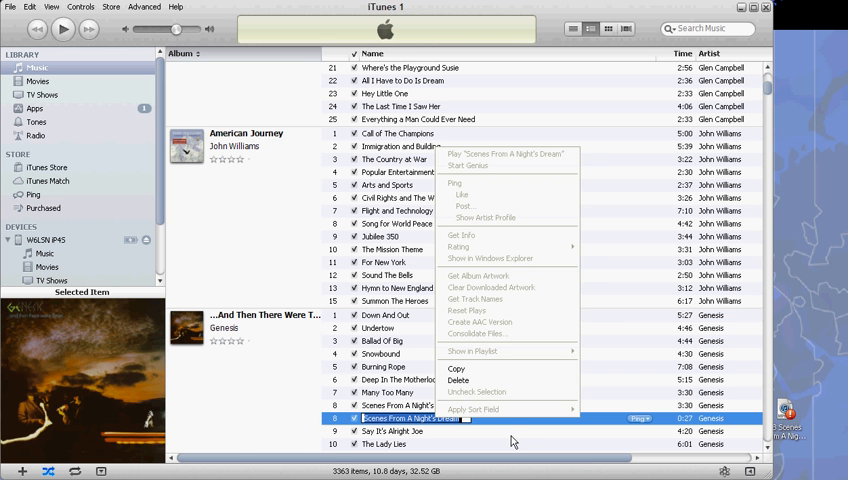
# Delete the duplicate short copy of the song from the library
pyautogui.click(452, 420)
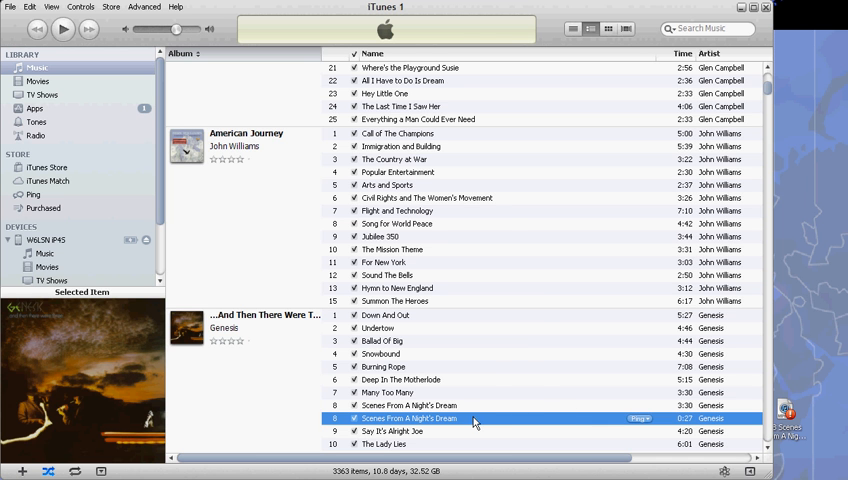
pyautogui.rightClick(476, 420)
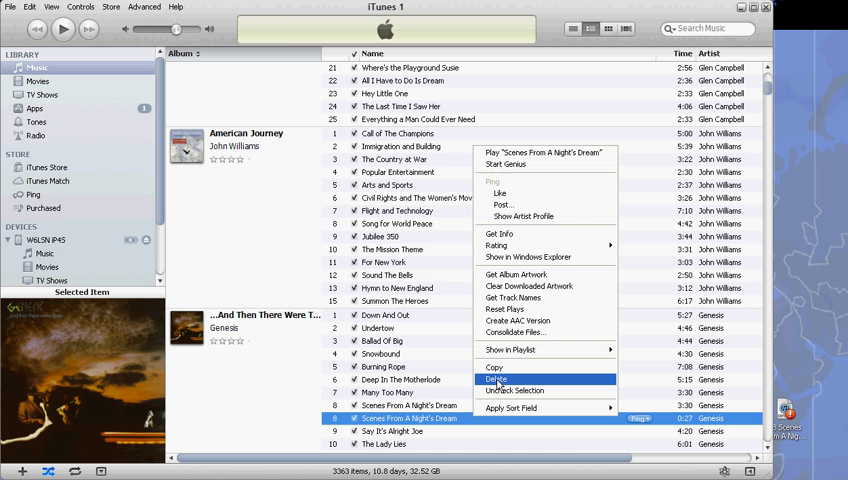
pyautogui.click(494, 380)
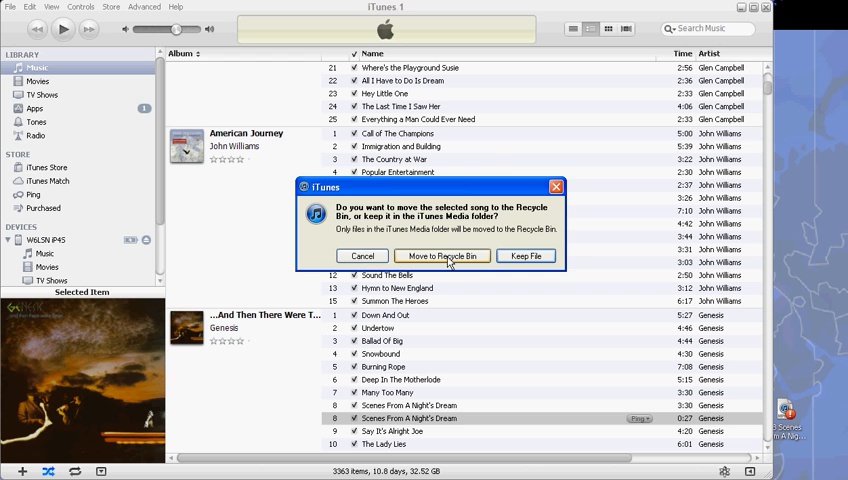
pyautogui.click(526, 256)
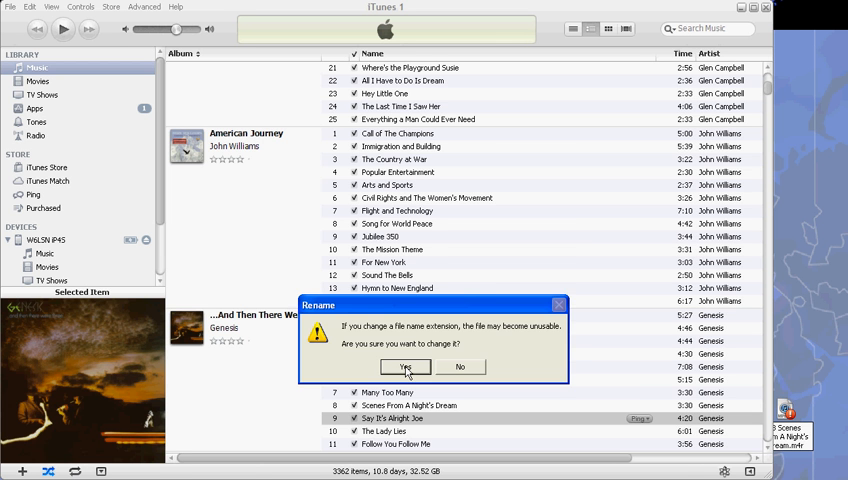
# Confirm renaming the desktop clip's extension to .m4r, making it a ringtone file
pyautogui.click(406, 368)
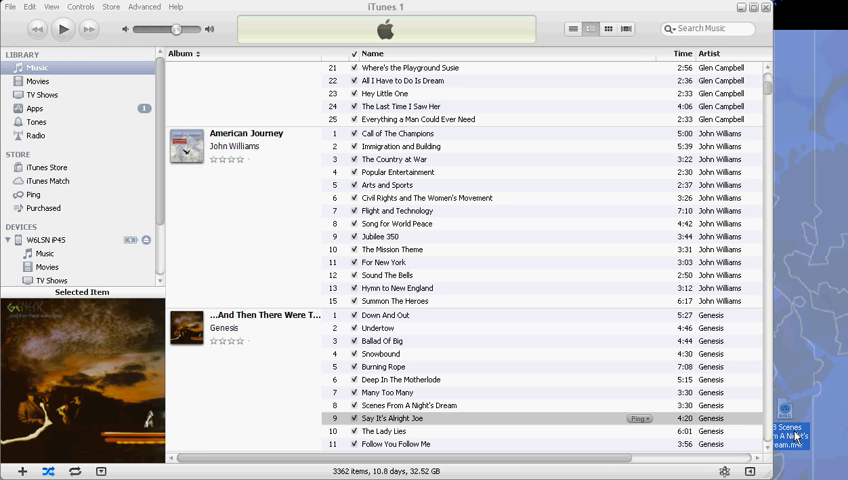
pyautogui.moveTo(798, 434)
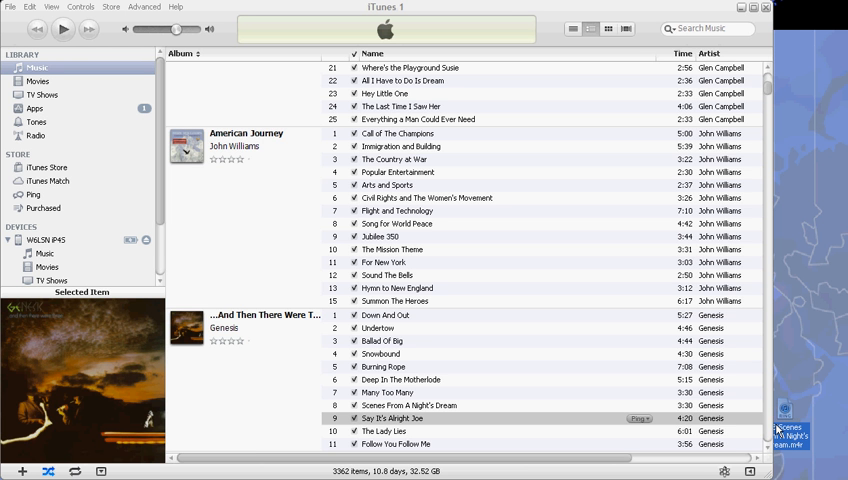
pyautogui.moveTo(798, 382)
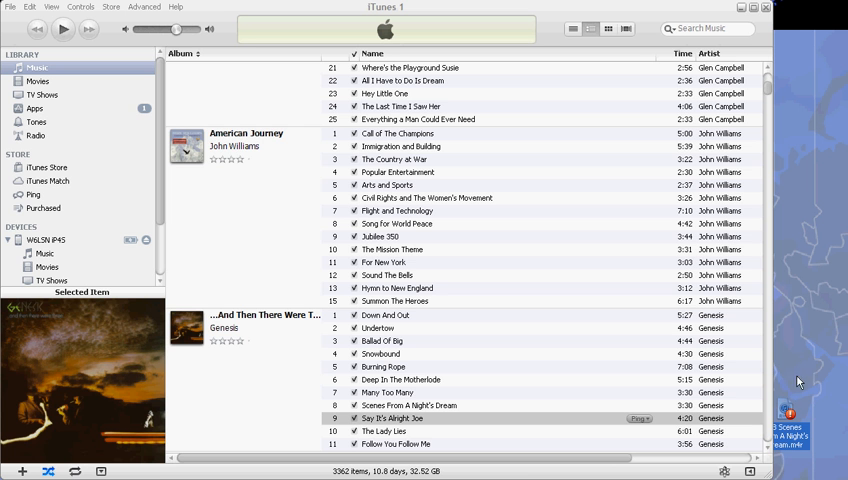
pyautogui.moveTo(788, 412)
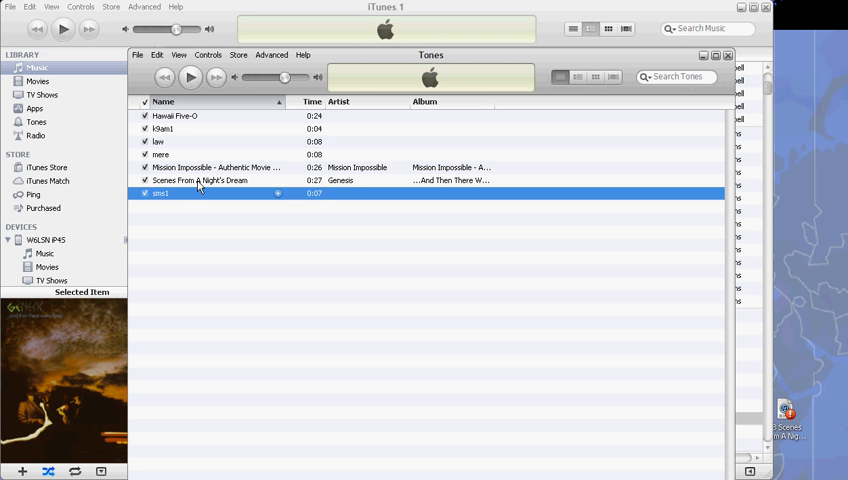
# Select and play the 'Scenes From A Night's Dream' ringtone in the Tones list
pyautogui.click(200, 180)
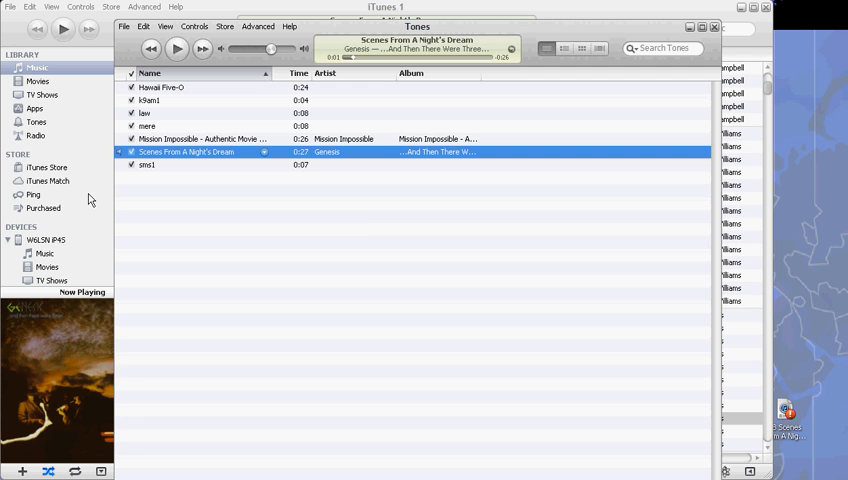
pyautogui.moveTo(444, 204)
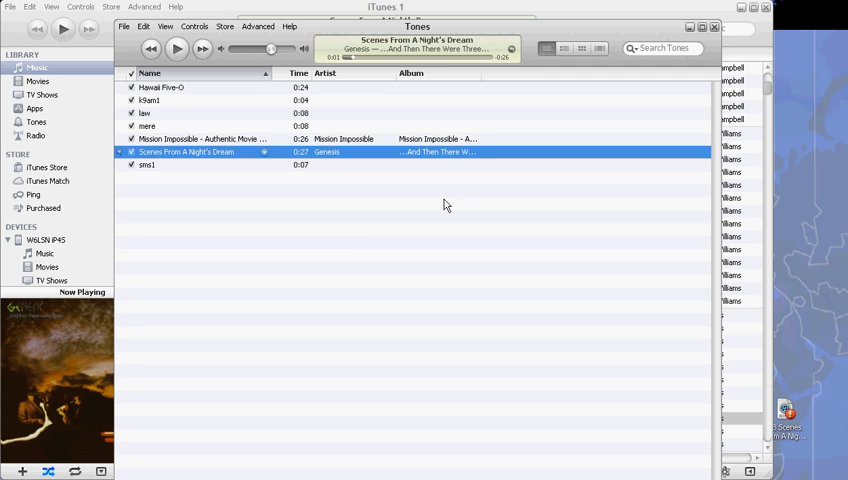
pyautogui.moveTo(352, 272)
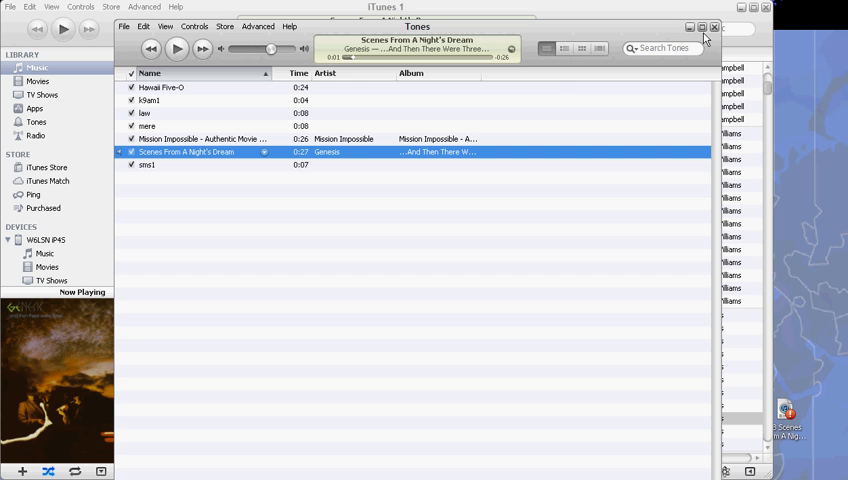
pyautogui.moveTo(366, 410)
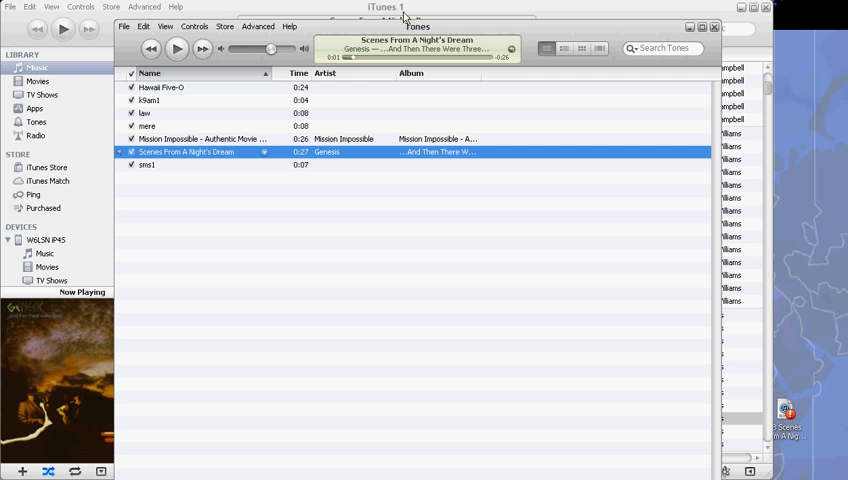
pyautogui.moveTo(378, 30)
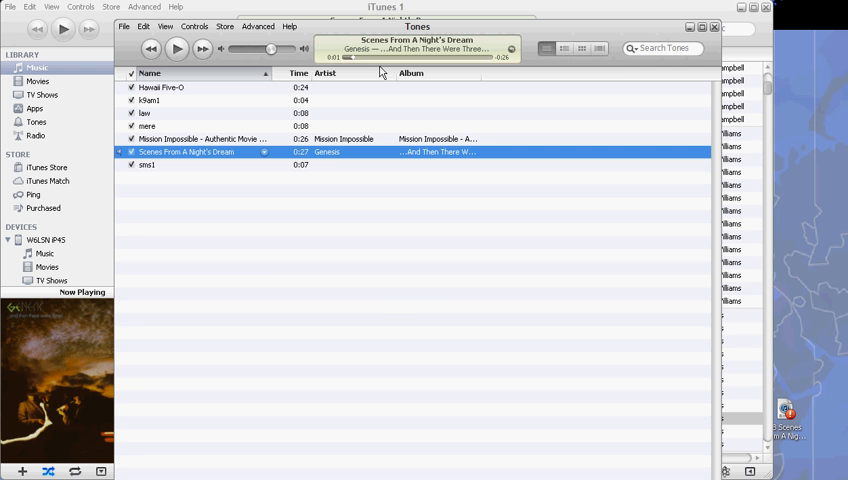
pyautogui.moveTo(740, 42)
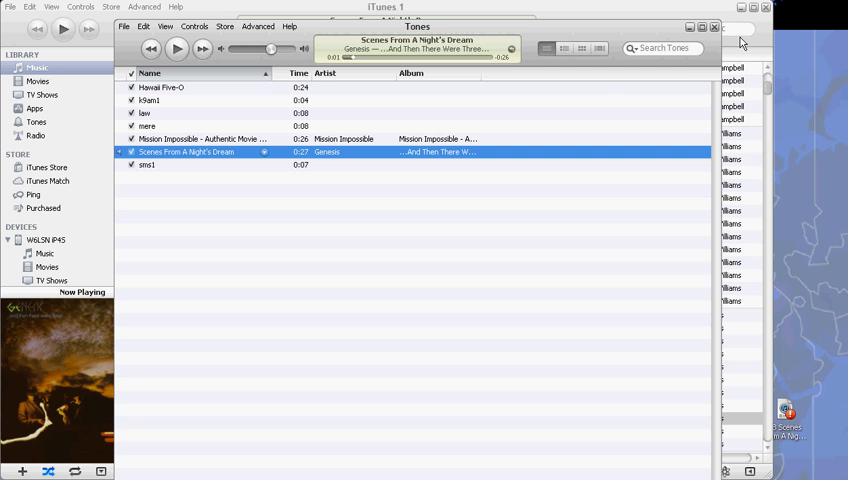
pyautogui.moveTo(708, 56)
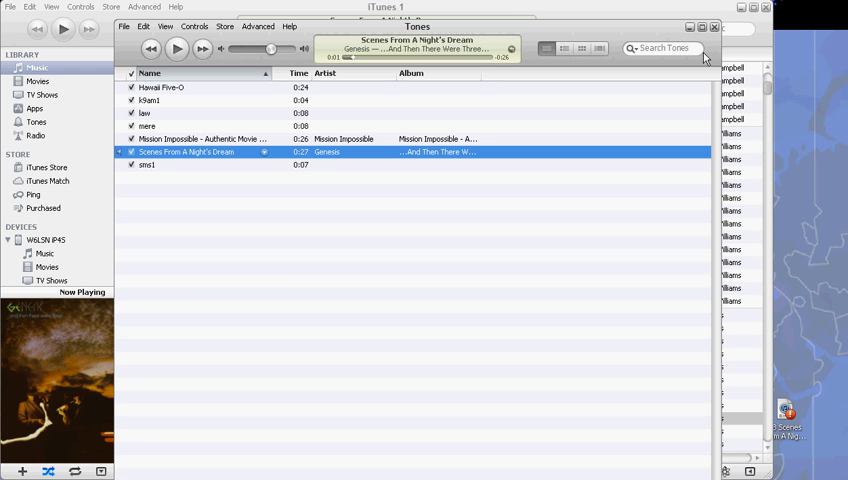